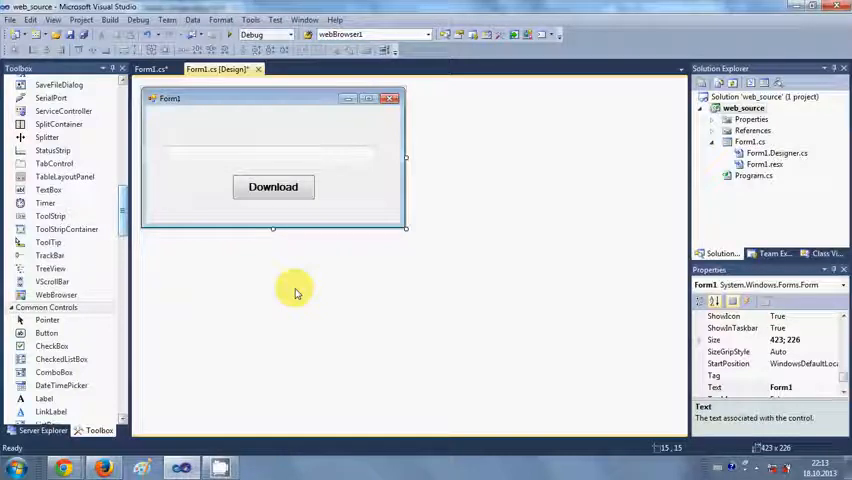
pyautogui.moveTo(340, 264)
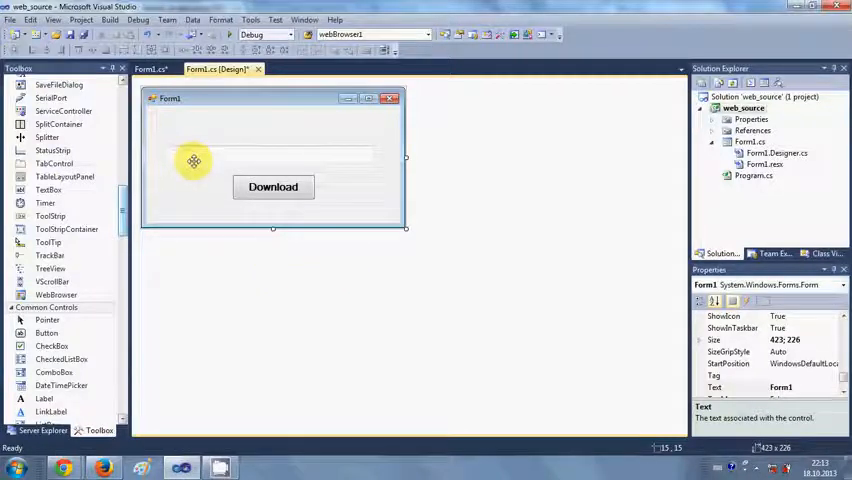
# - Widen textBox1 across Form1 above the Download button, then select the button
pyautogui.click(272, 156)
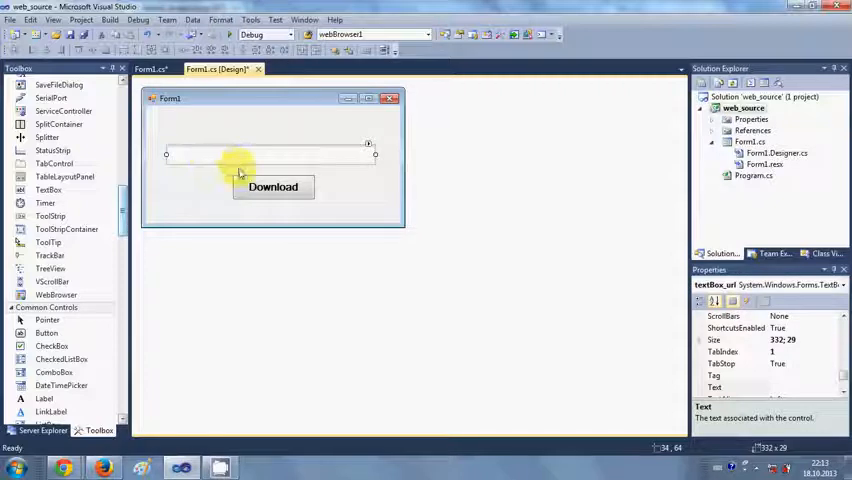
pyautogui.click(272, 188)
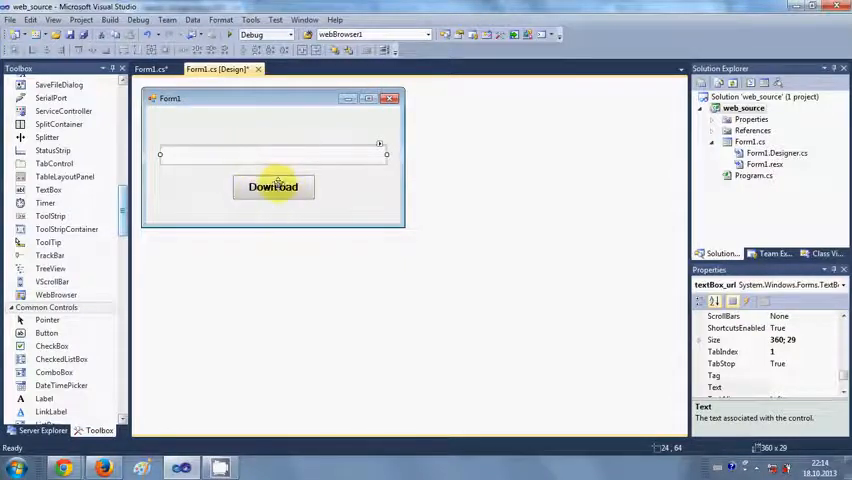
pyautogui.click(272, 188)
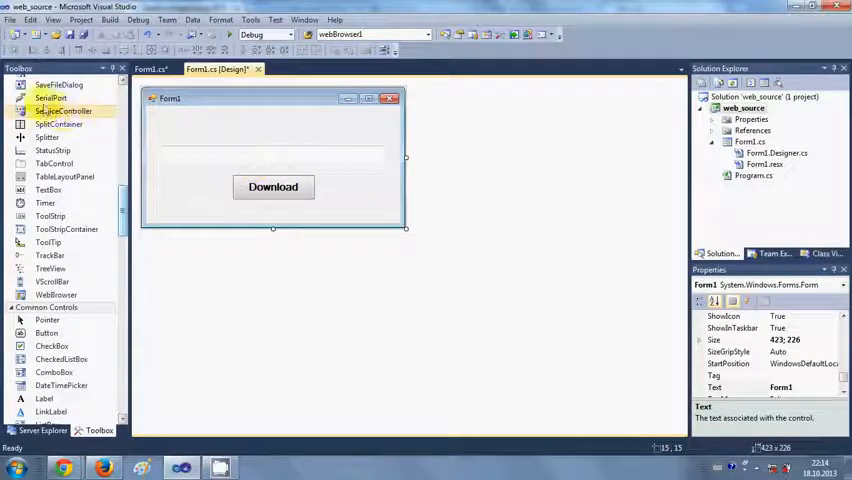
pyautogui.moveTo(290, 210)
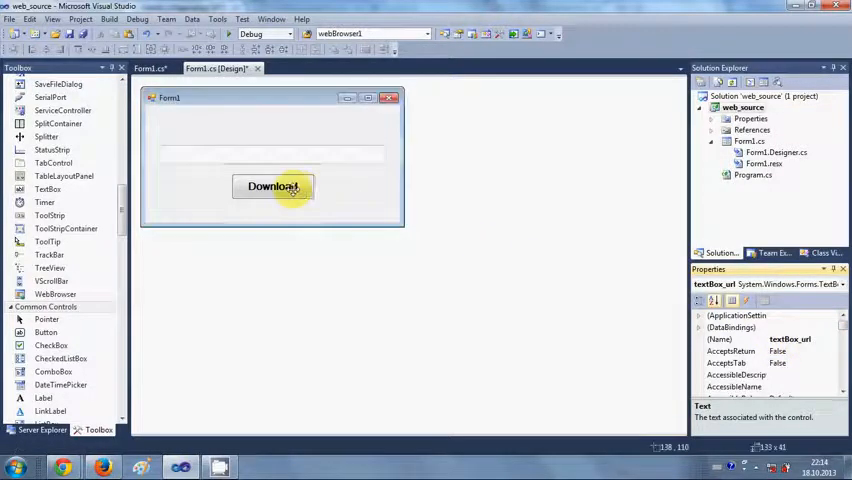
pyautogui.click(272, 188)
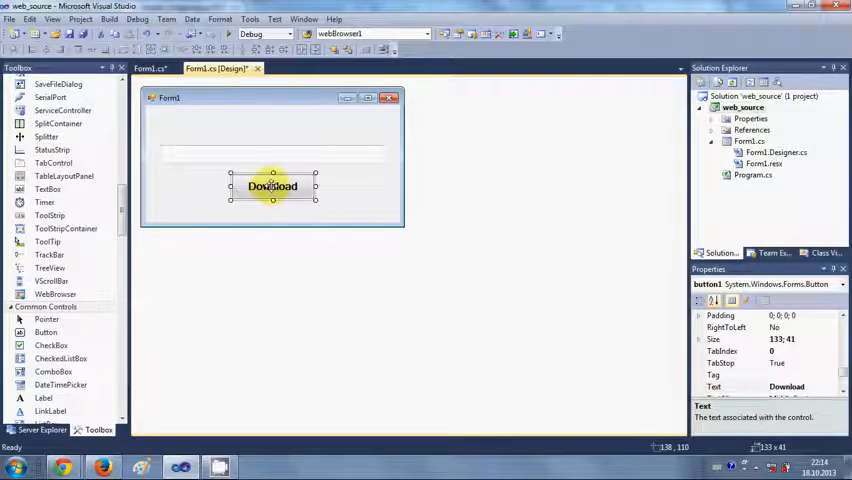
# - Generate the Download button's button1_Click handler and add a using System.Net; directive
pyautogui.doubleClick(272, 186)
pyautogui.write('using')
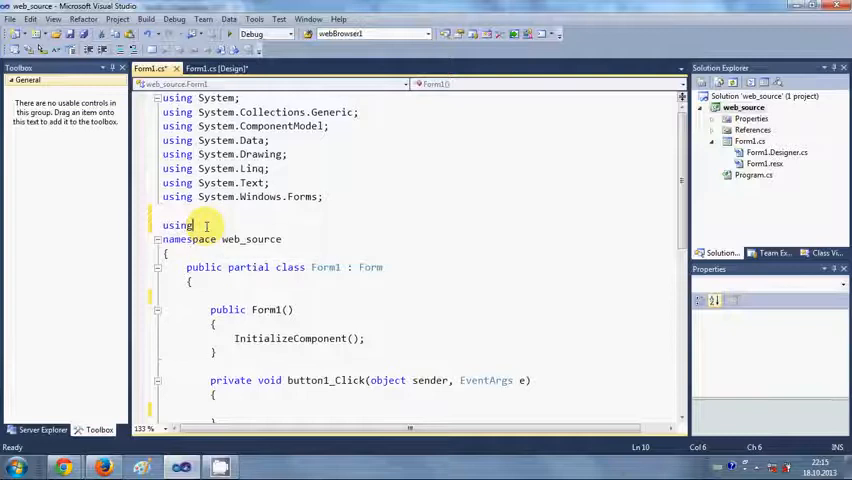
pyautogui.write('System')
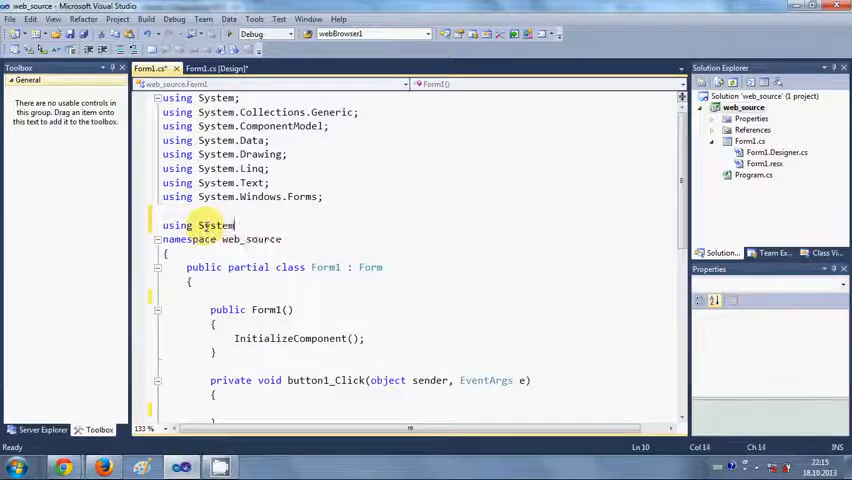
pyautogui.write('.ne')
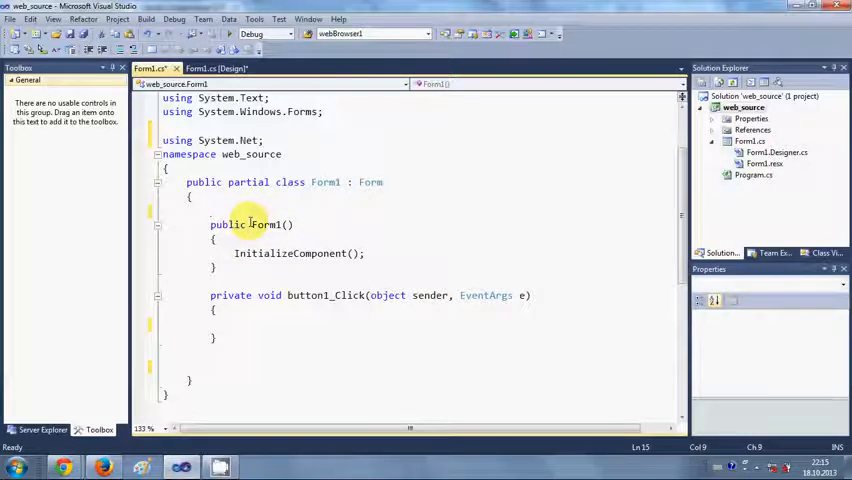
# - Declare the field WebClient wc = new WebClient(); above the Form1 constructor
pyautogui.write('webc1')
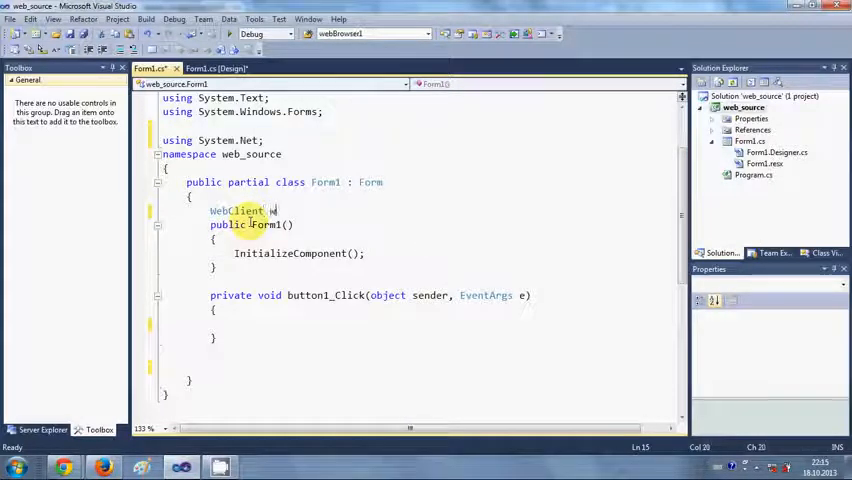
pyautogui.write('wc=')
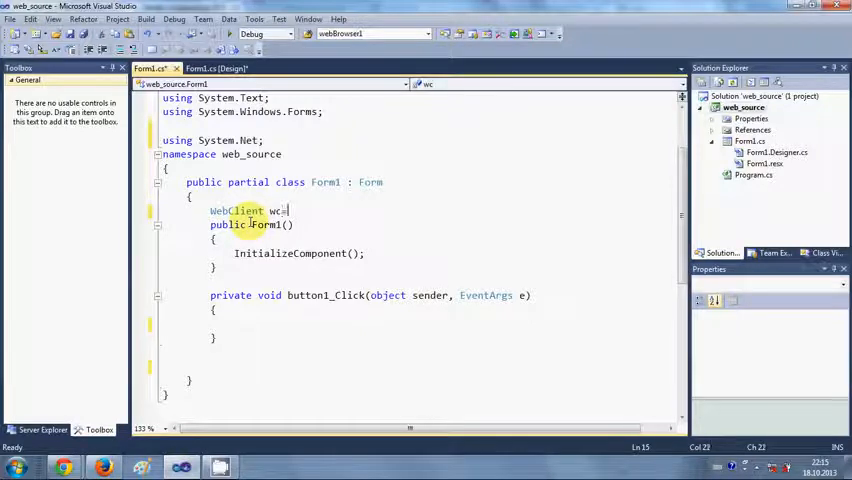
pyautogui.write('new WebClient')
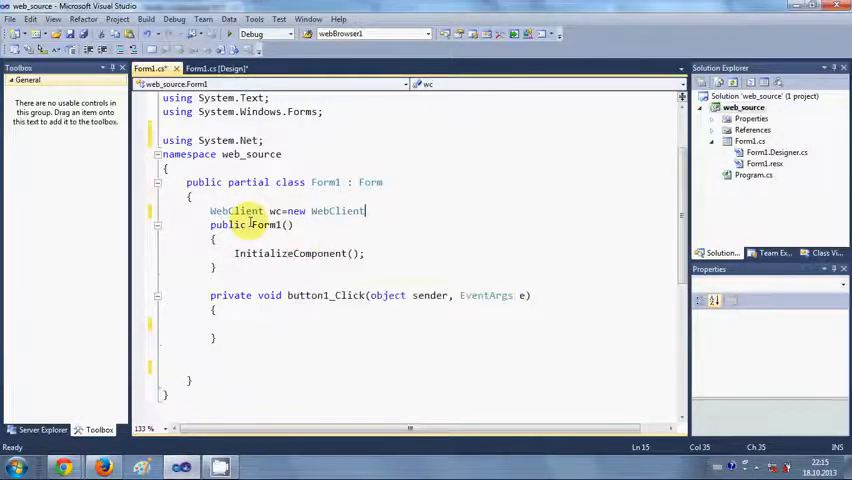
pyautogui.write(';')
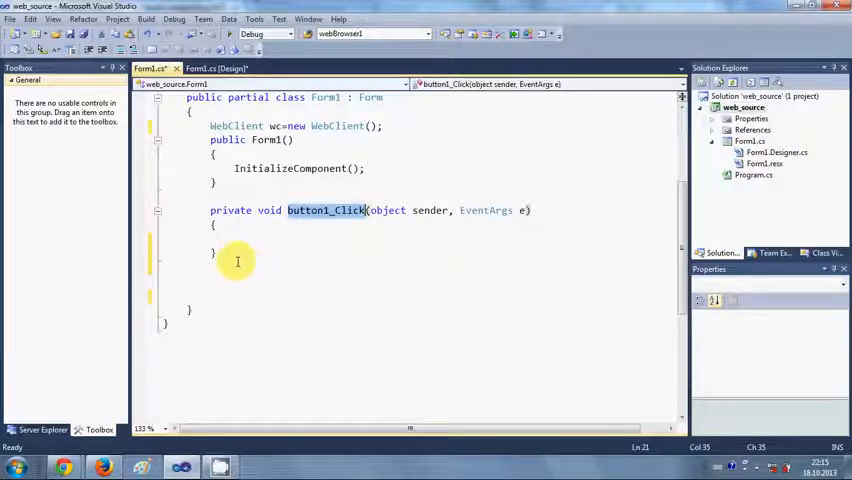
pyautogui.click(210, 280)
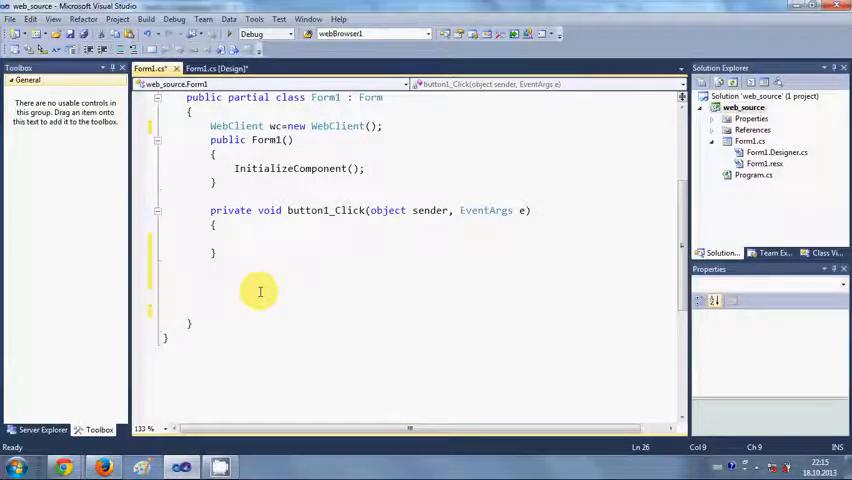
# - Write the signature private void FileDownloadComplete() below the click handler
pyautogui.write('pri4')
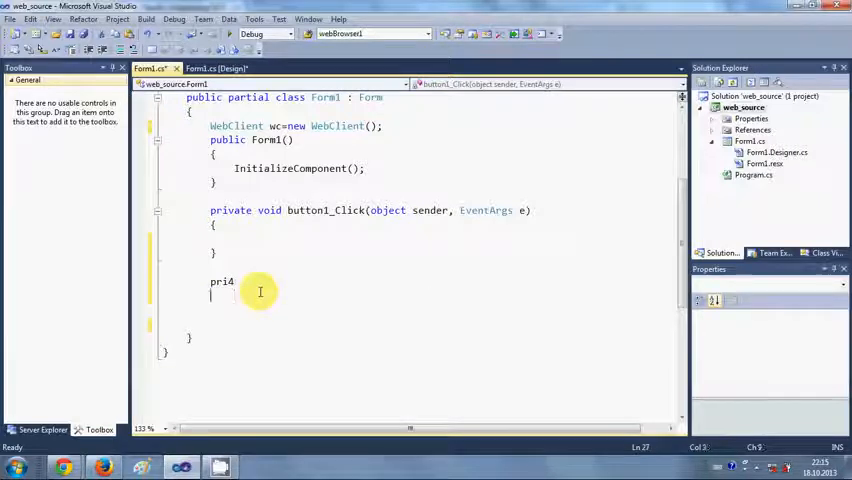
pyautogui.press('BackSpace')
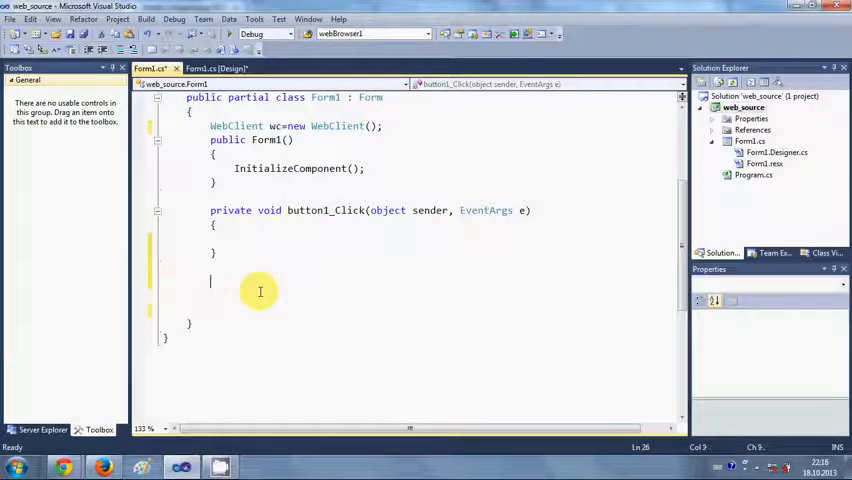
pyautogui.write('private')
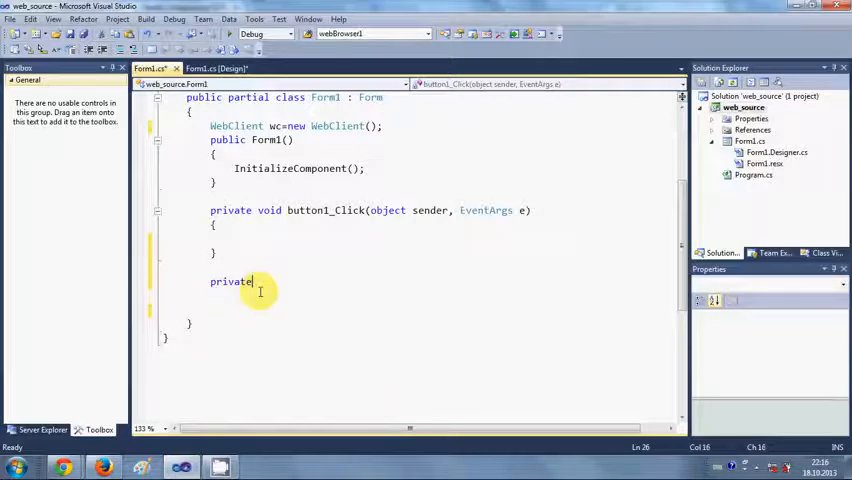
pyautogui.write('void')
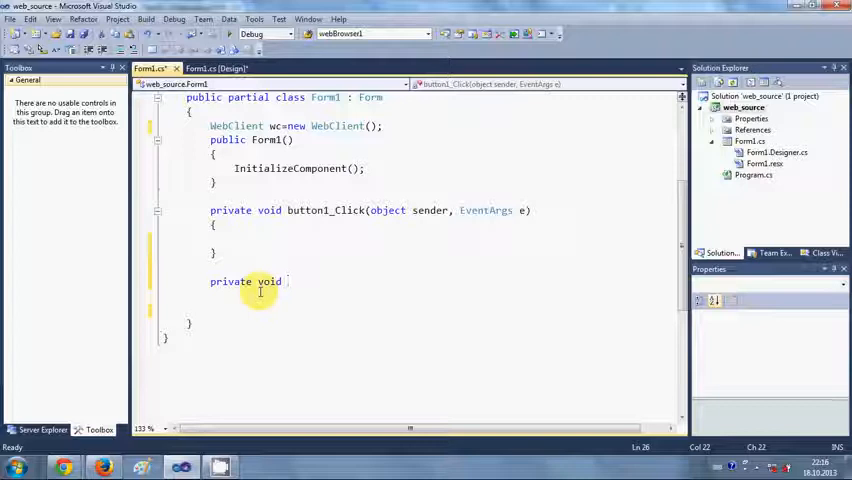
pyautogui.write('File')
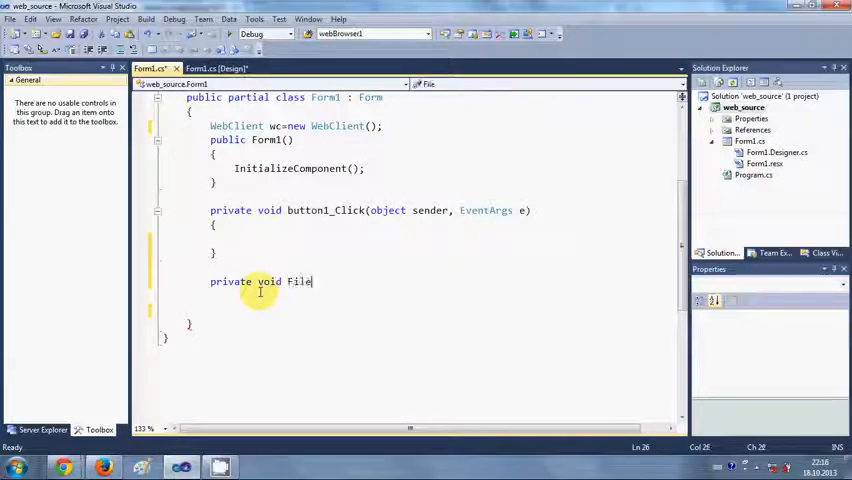
pyautogui.write('d')
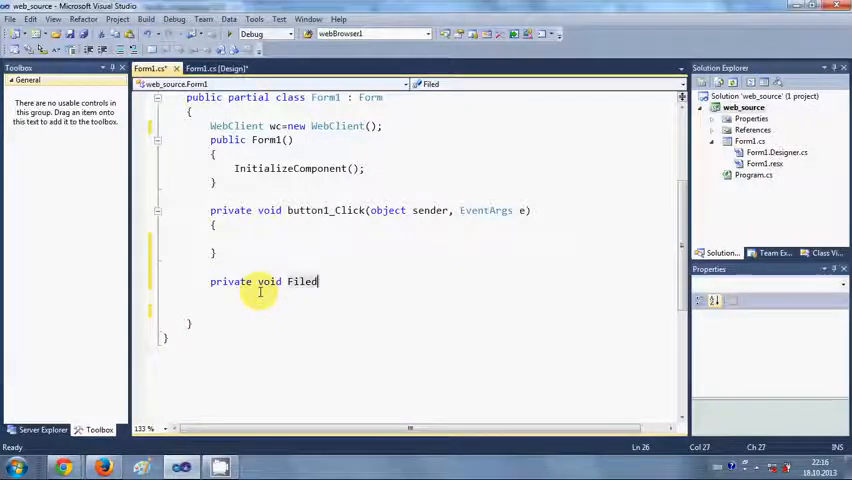
pyautogui.write('DownloadCo')
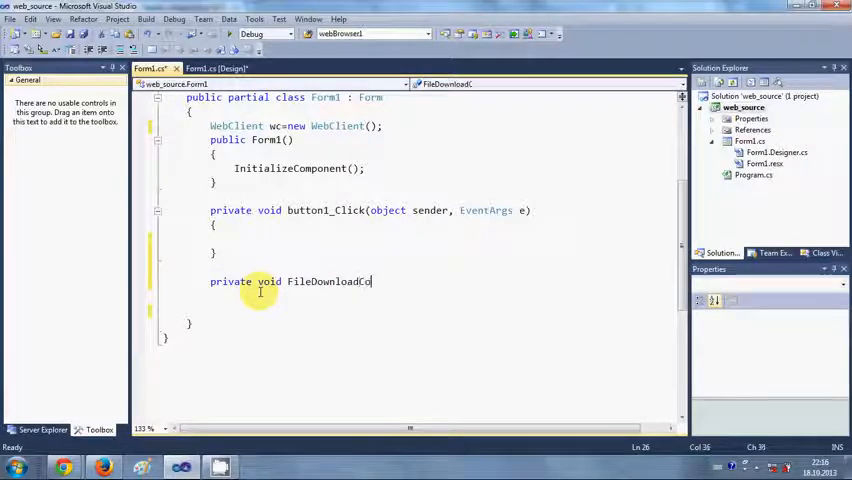
pyautogui.write('mplet')
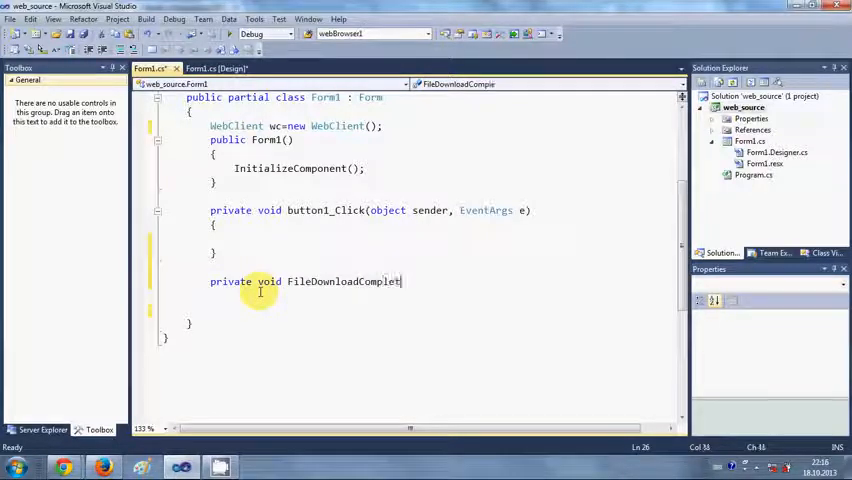
pyautogui.write('e()')
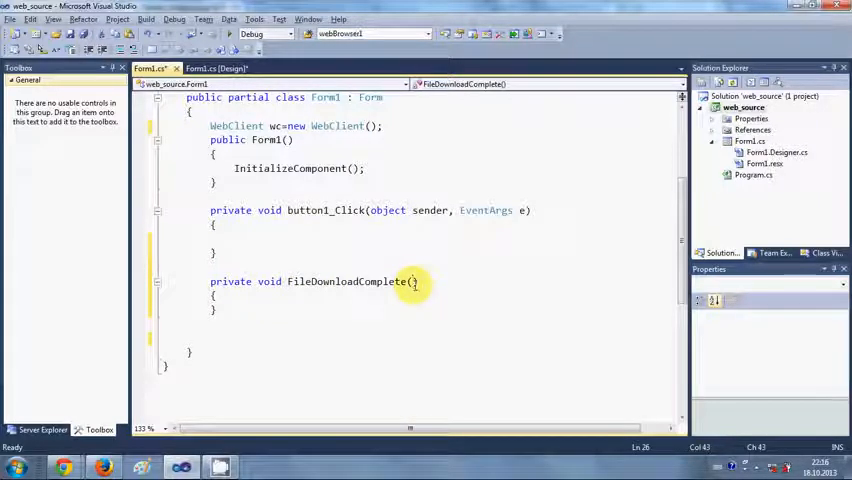
# - Add the parameters object sender, AsyncCompletedEventArgs e to FileDownloadComplete
pyautogui.write('object')
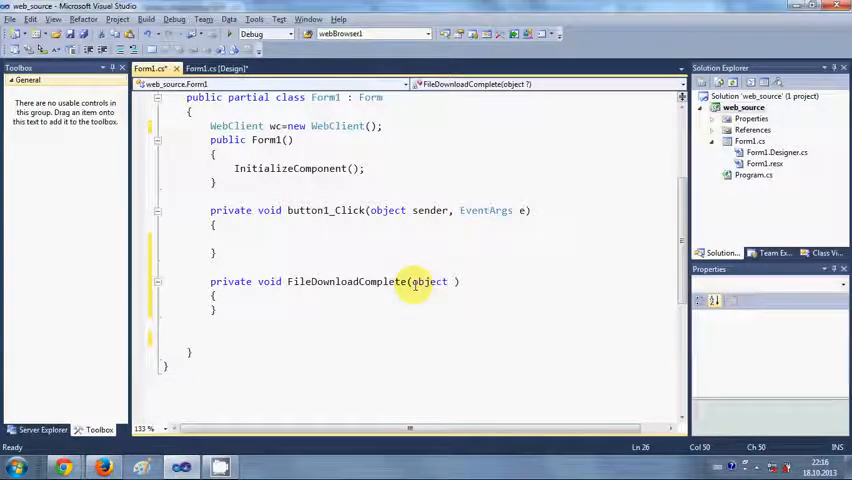
pyautogui.write('sender')
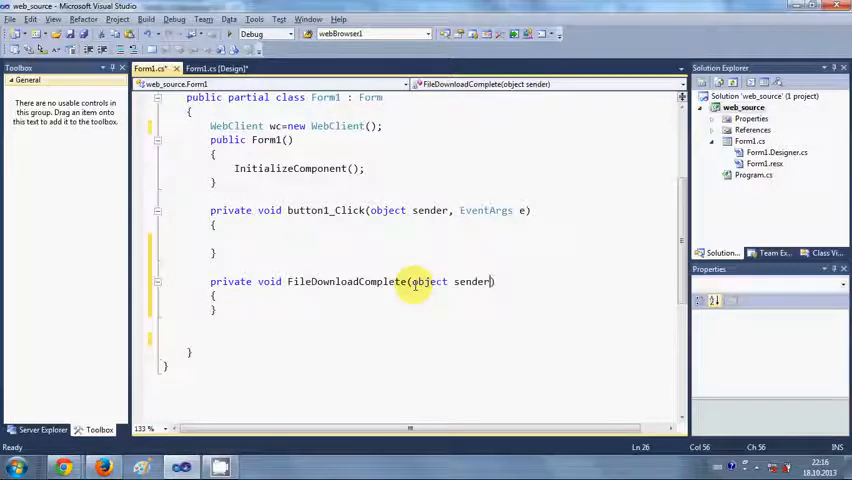
pyautogui.write(',')
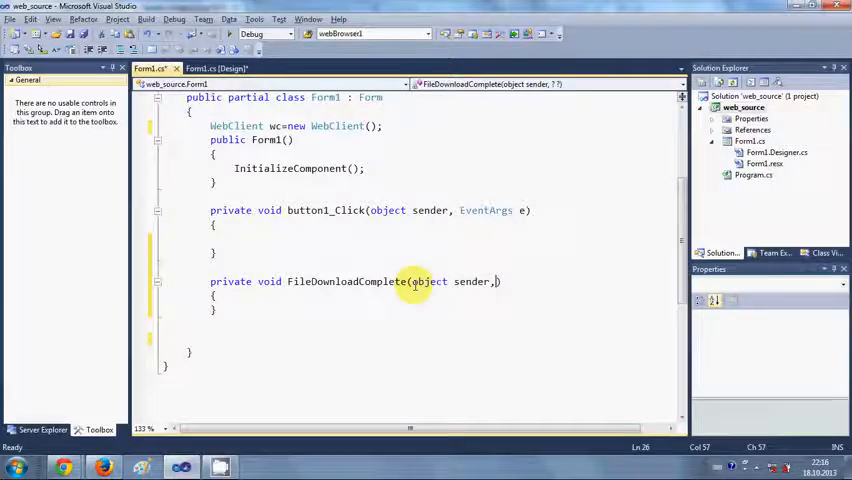
pyautogui.write('A')
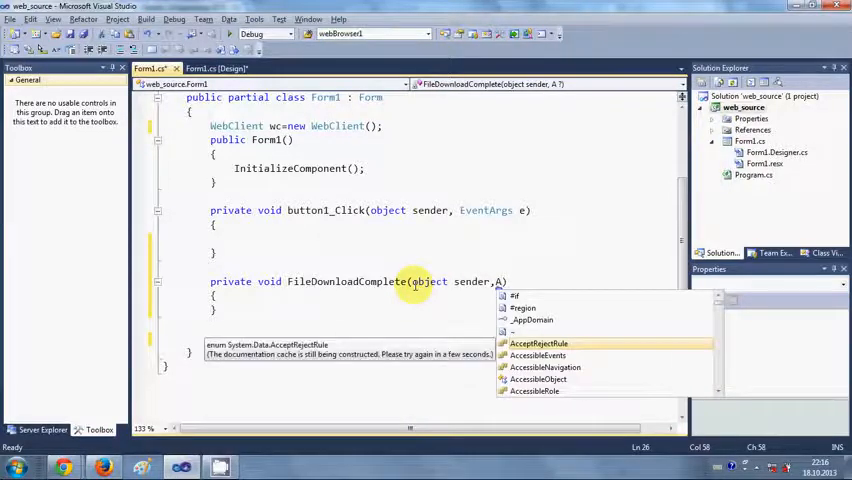
pyautogui.write('syncCompletedEventArgs e')
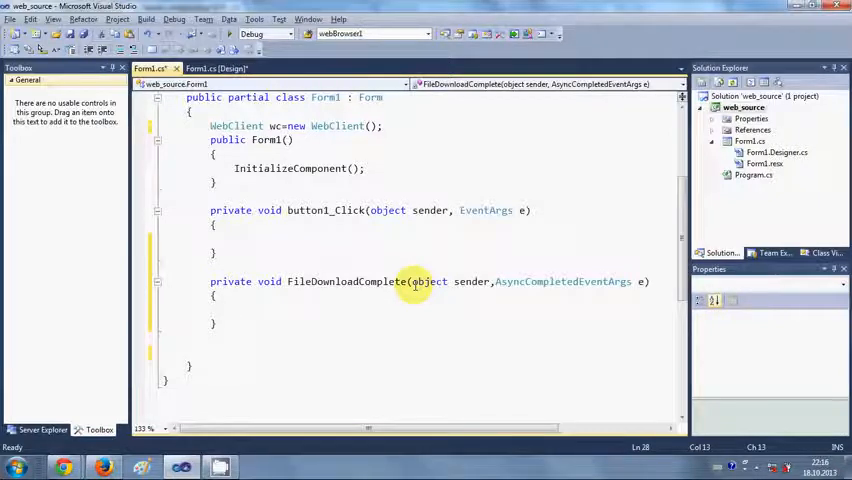
# - Fill FileDownloadComplete with MessageBox.Show("Download Completed");
pyautogui.write('me')
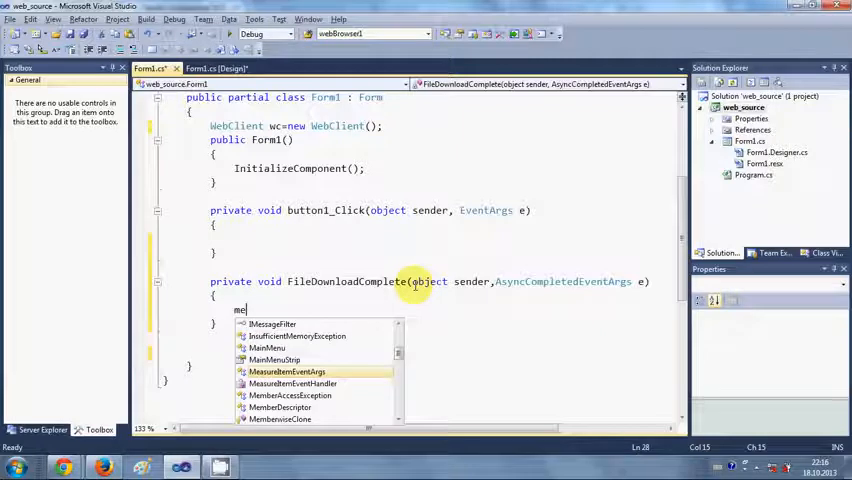
pyautogui.write('c')
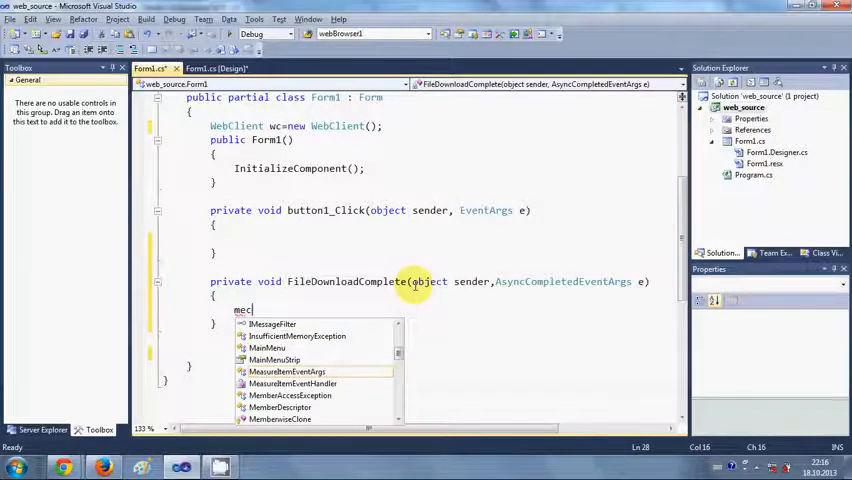
pyautogui.write('s')
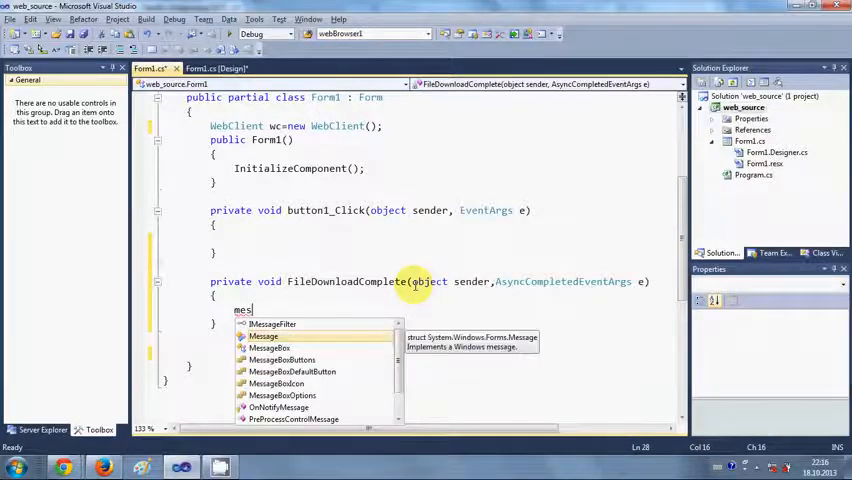
pyautogui.write('MessageBox.s')
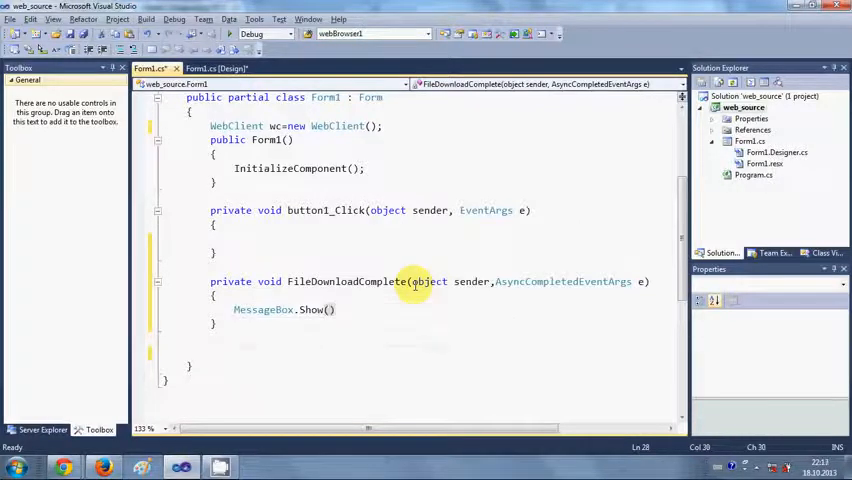
pyautogui.write(';')
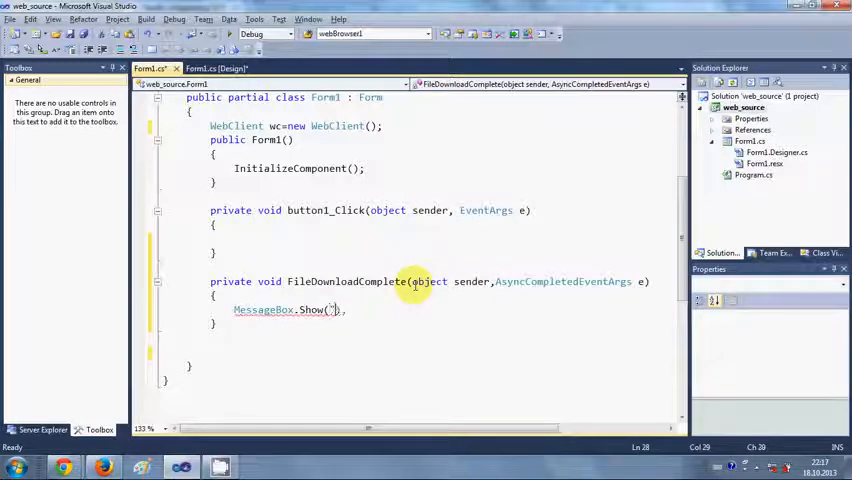
pyautogui.write('"')
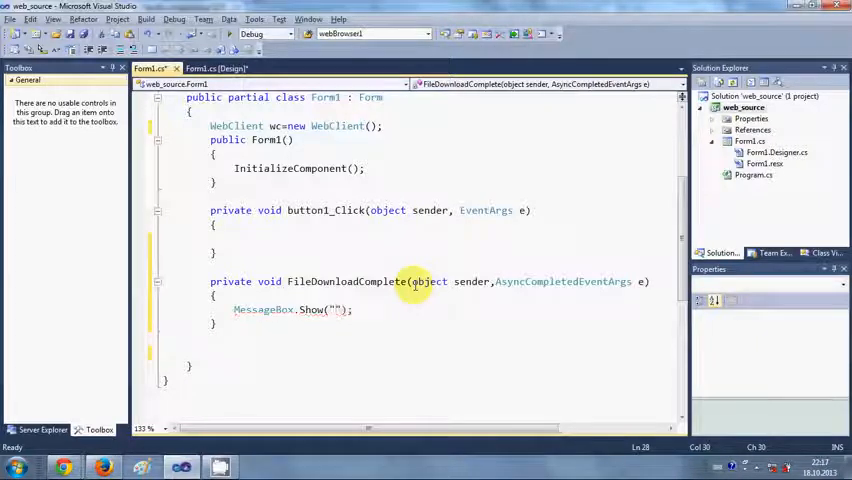
pyautogui.write('Download Com')
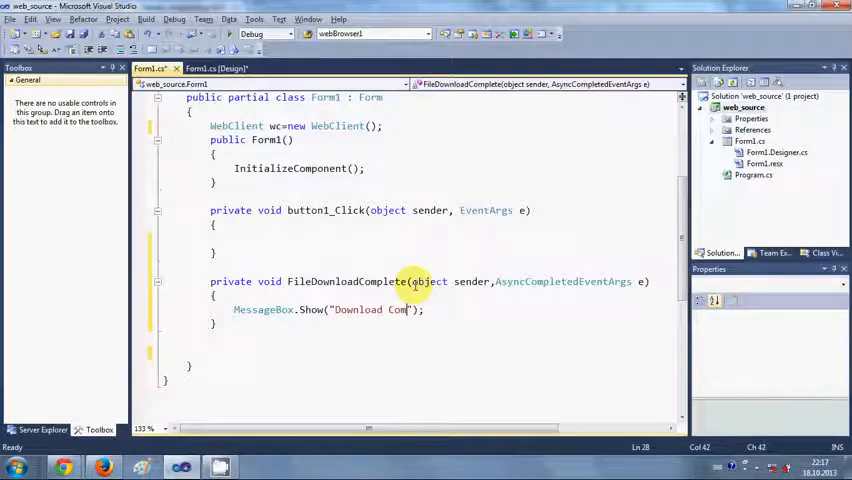
pyautogui.write('pleted')
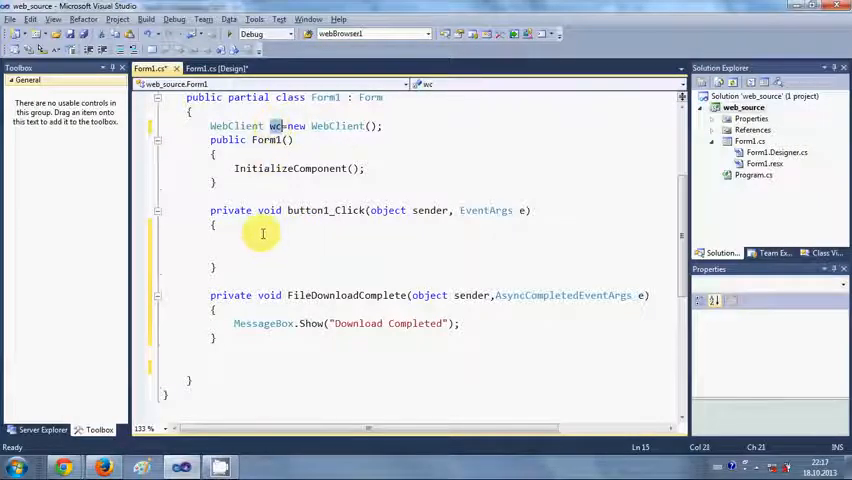
# - Write wc.DownloadFileCompleted += new AsyncCompletedEventHandler() and select FileDownloadComplete to pass in
pyautogui.write('wc')
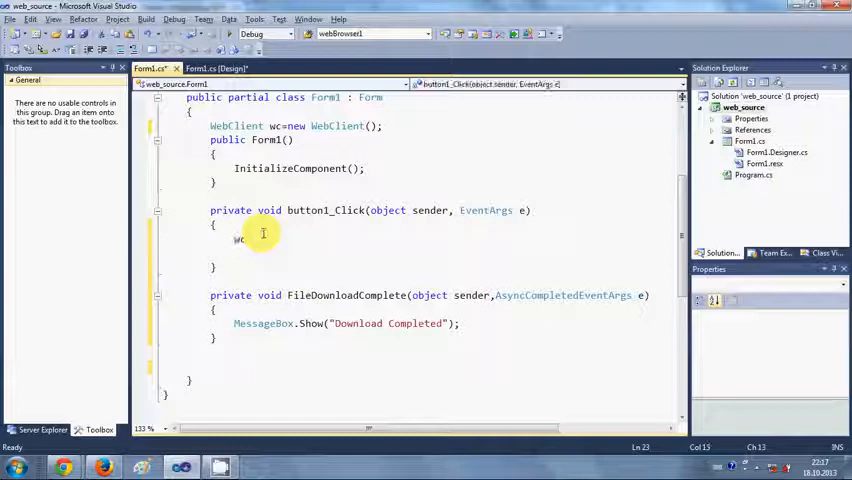
pyautogui.write('.')
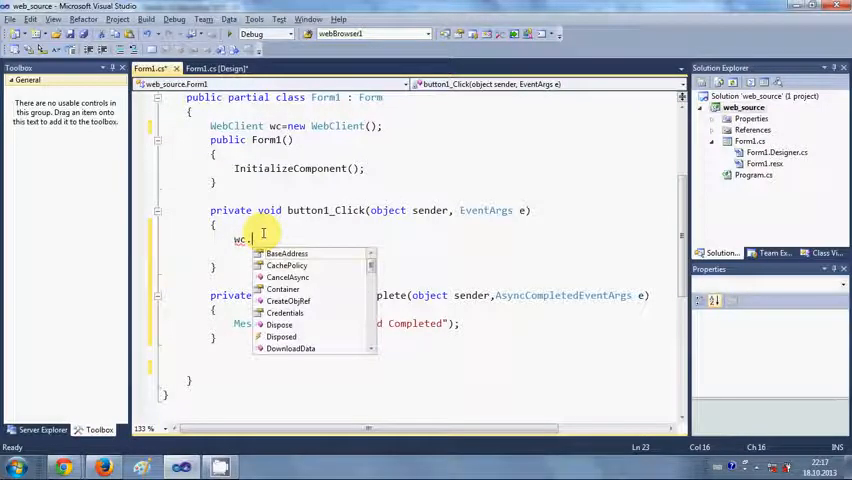
pyautogui.write('do')
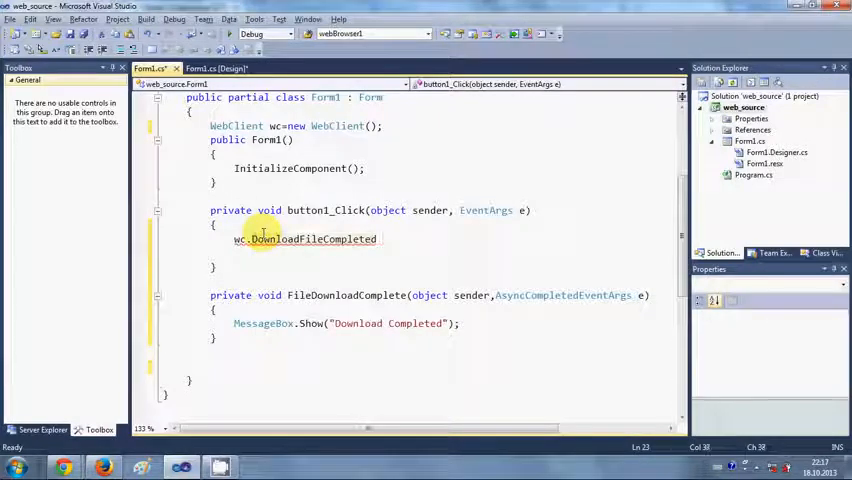
pyautogui.write('+=')
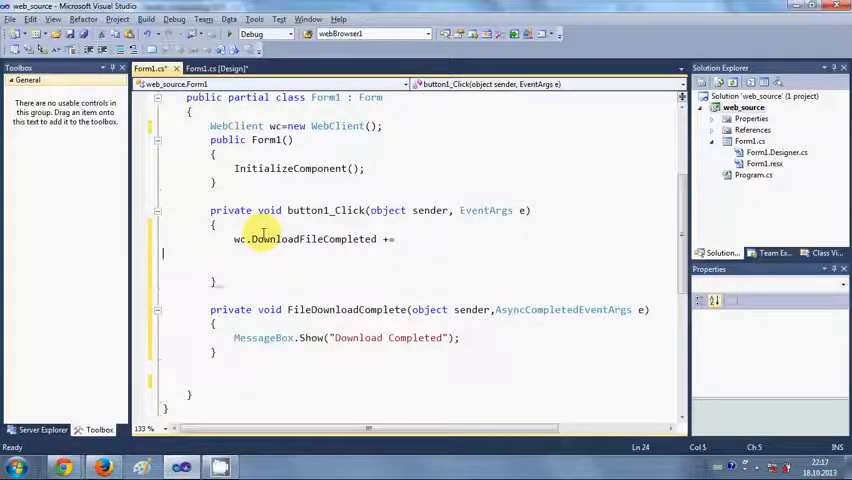
pyautogui.write('new AsyncCompletedEventHandler')
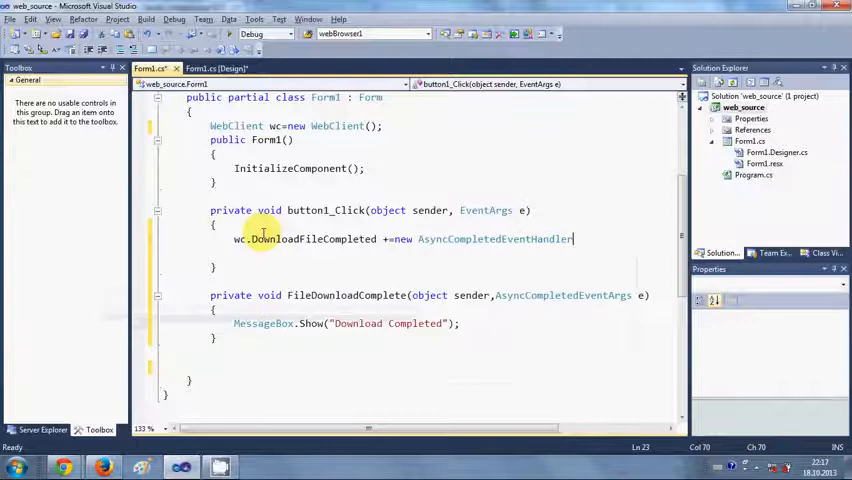
pyautogui.write('();')
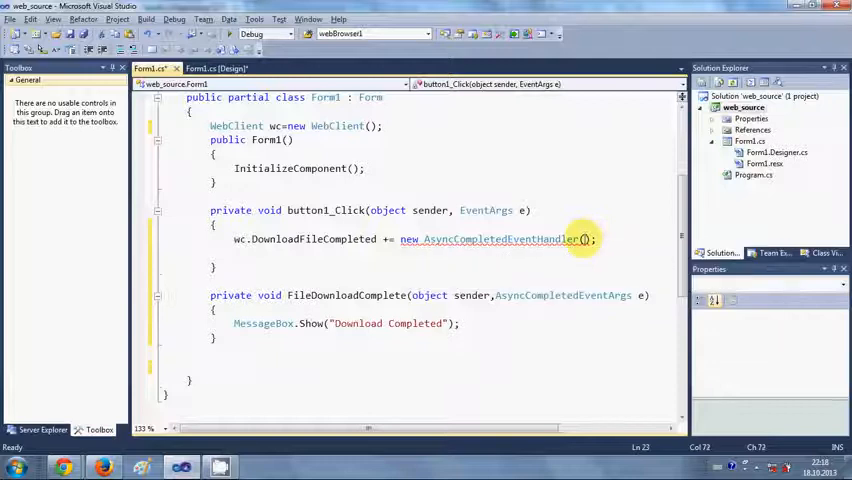
pyautogui.doubleClick(344, 296)
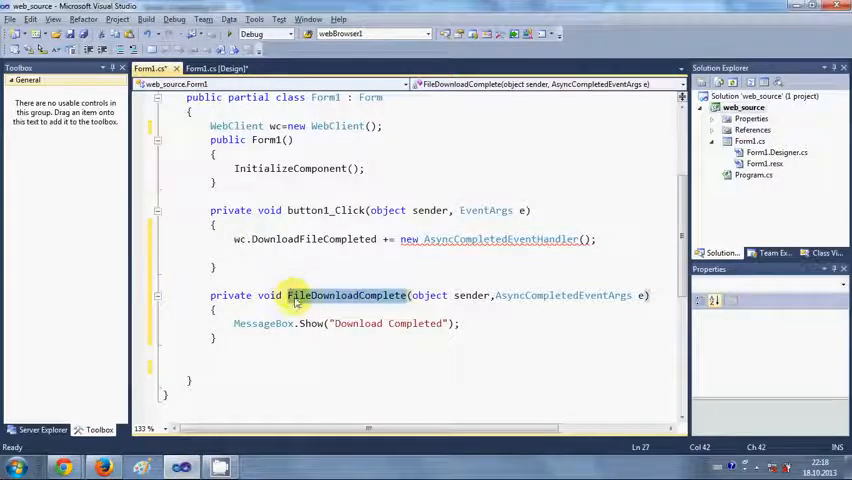
pyautogui.doubleClick(346, 296)
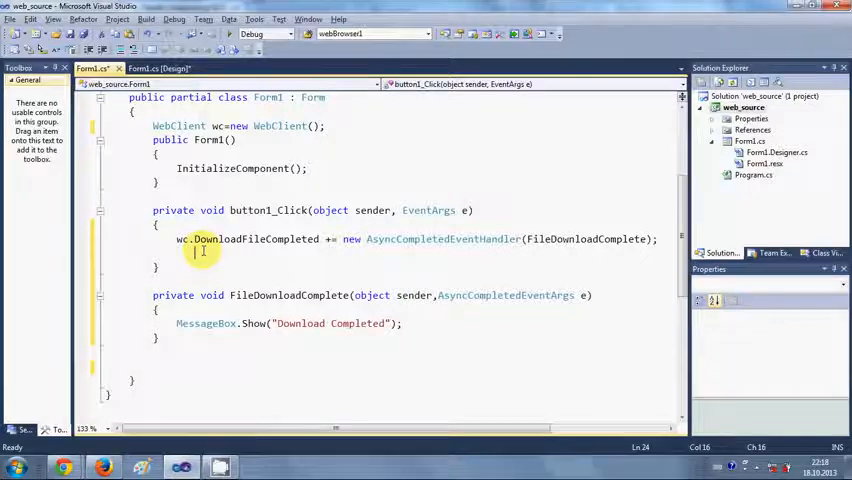
# - Begin the line Uri imageurl = new Uri( in button1_Click
pyautogui.write('ur')
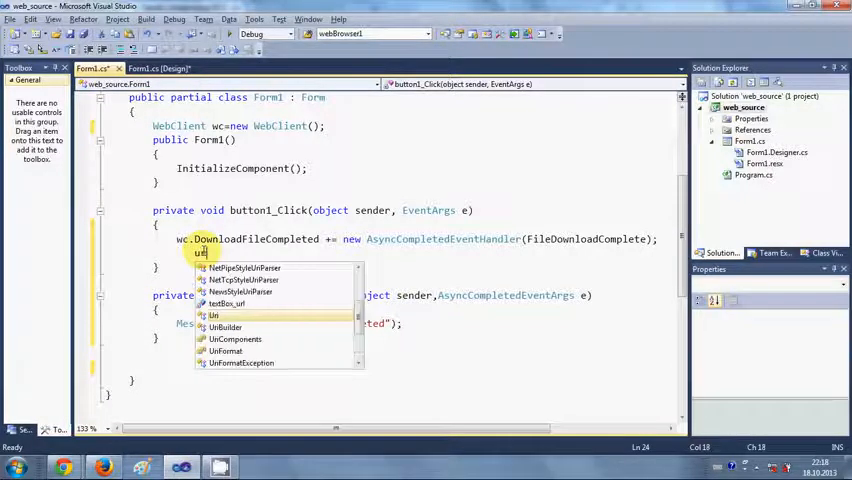
pyautogui.write('i')
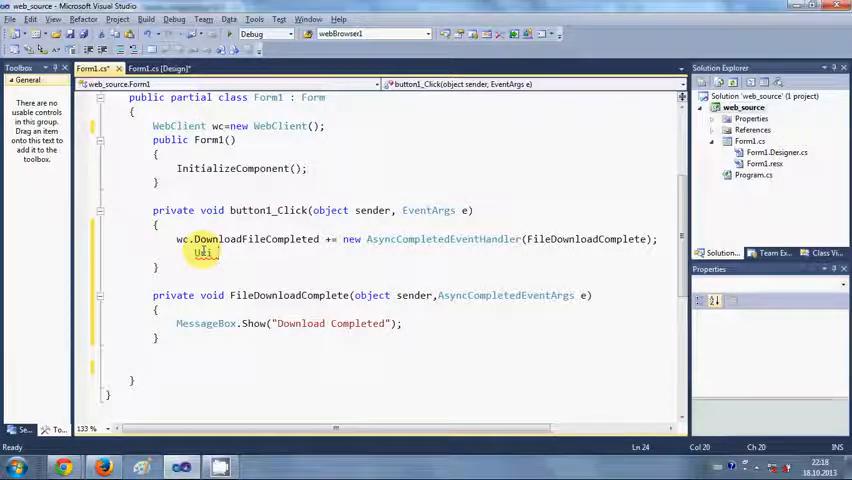
pyautogui.write('image')
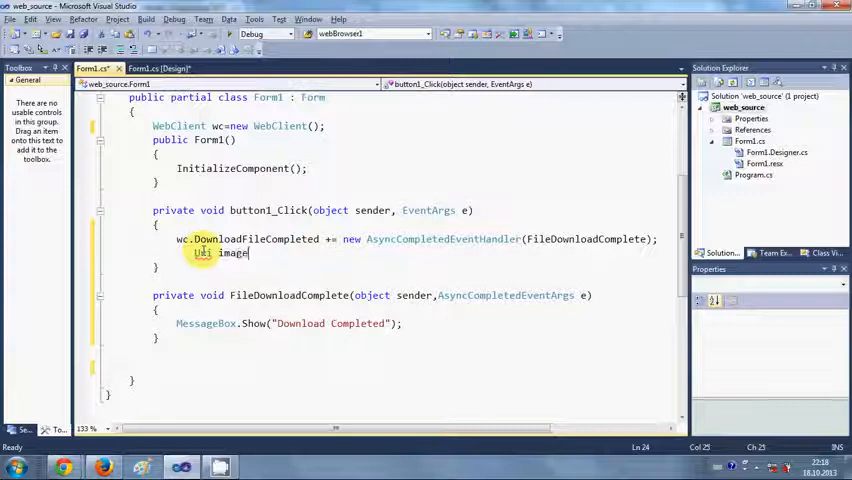
pyautogui.write('url')
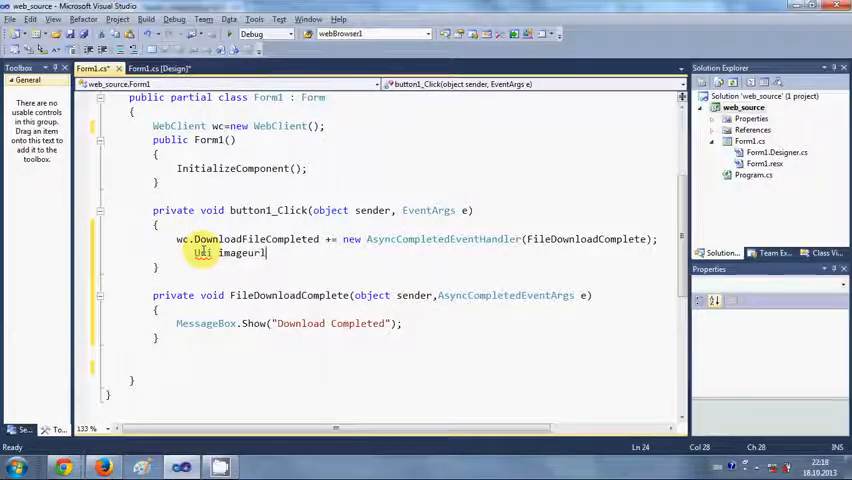
pyautogui.write('=new')
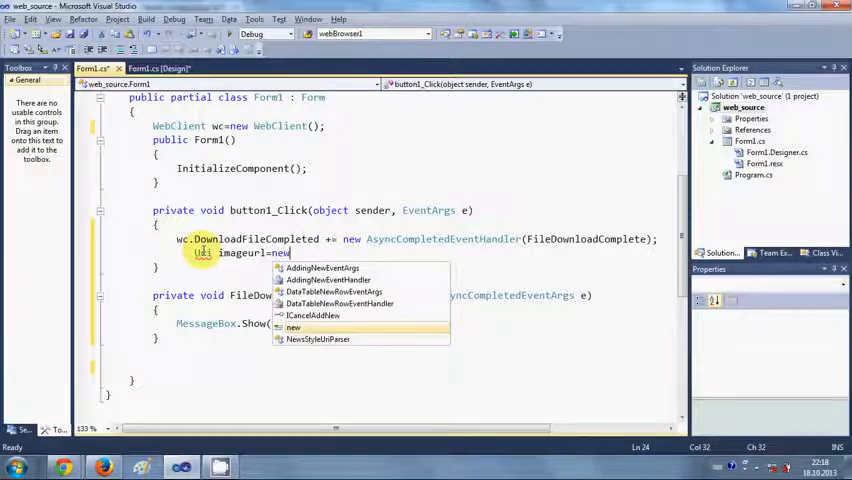
pyautogui.write('Uri(')
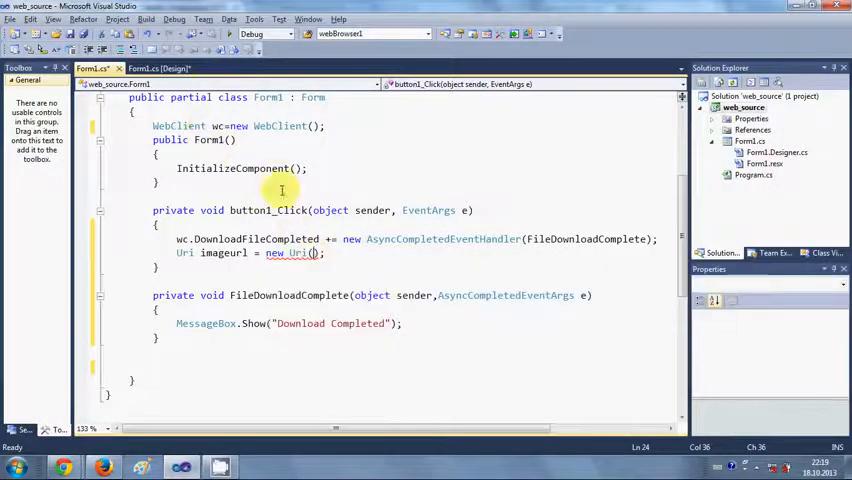
# - Check the URL text box's Name in the Form1 designer and return to the code
pyautogui.click(156, 68)
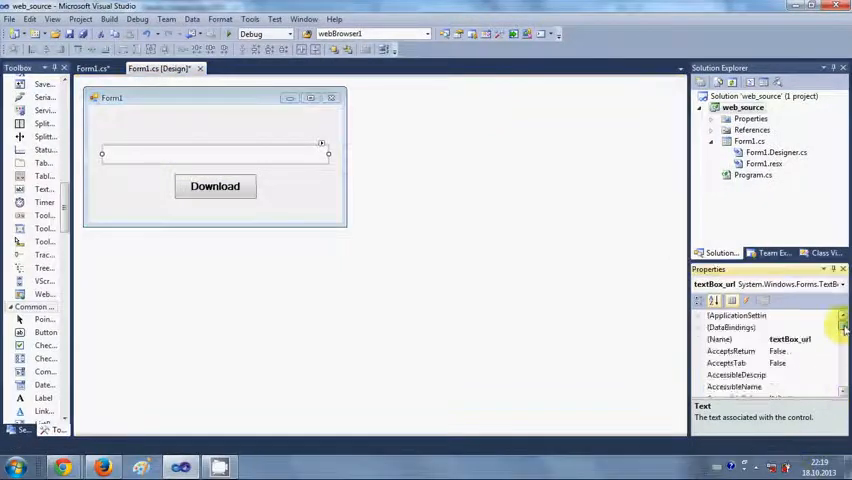
pyautogui.click(720, 340)
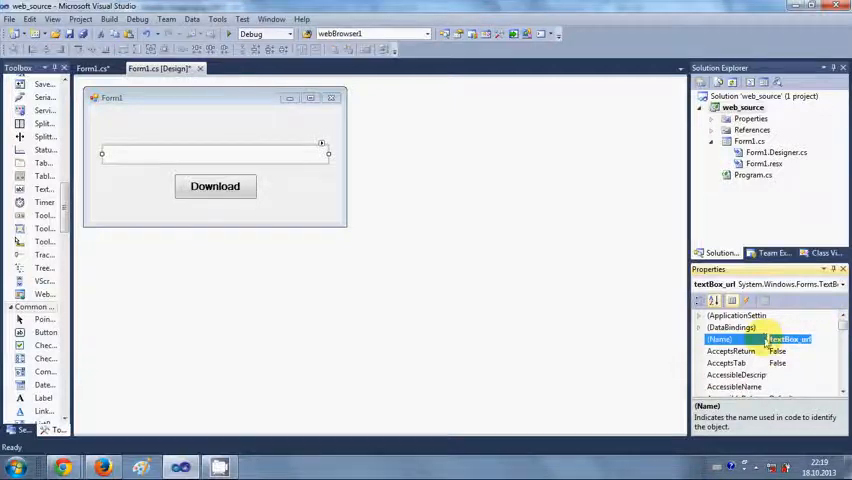
pyautogui.click(92, 68)
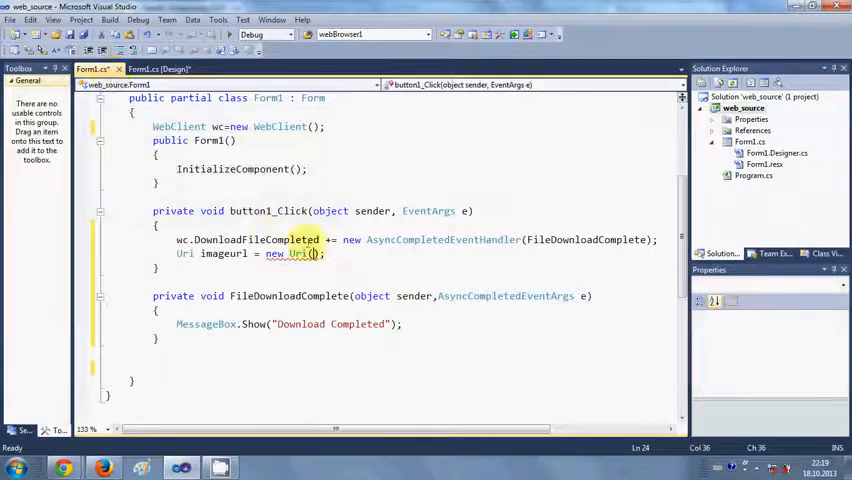
# - Complete new Uri(textBox_url.Text); and start the wc.DownloadFileAsync call
pyautogui.write('textBox_url')
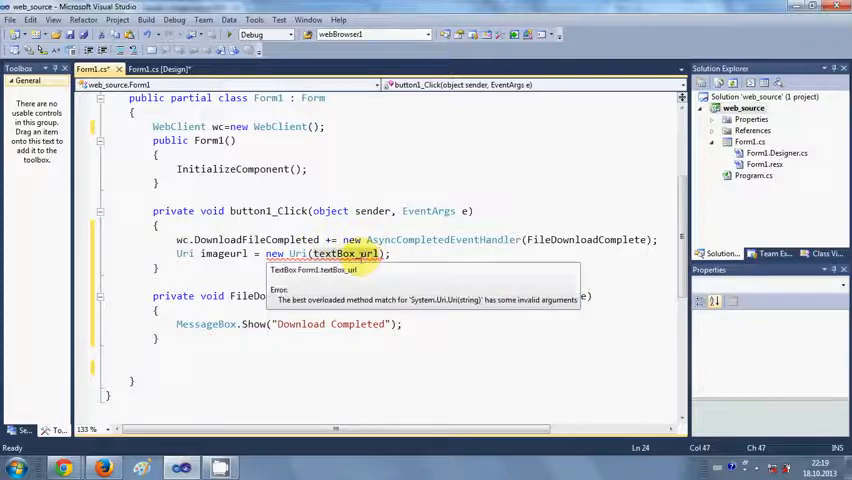
pyautogui.write('.Text')
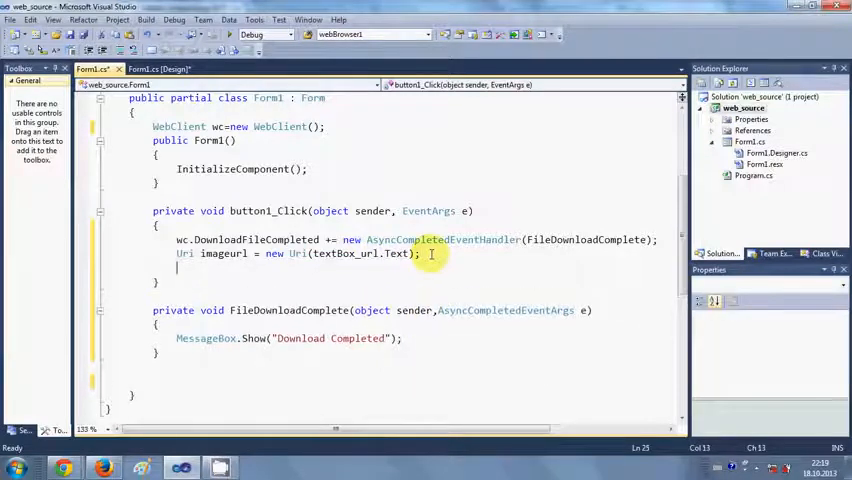
pyautogui.write('wc.')
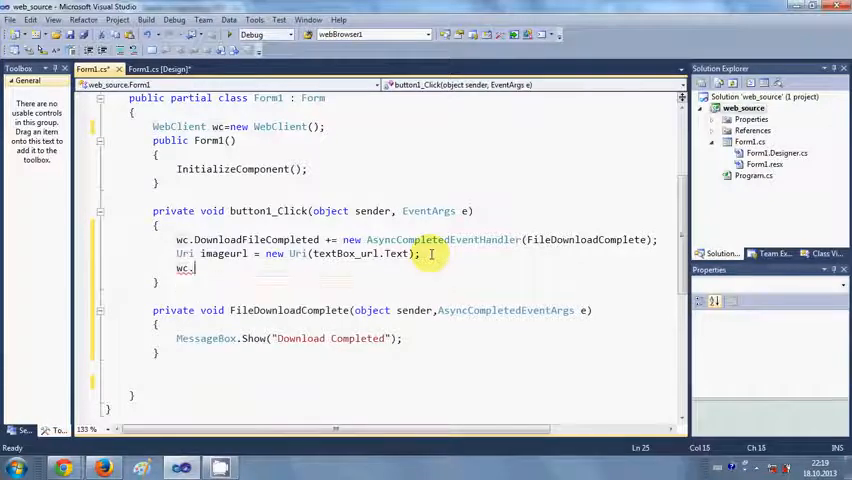
pyautogui.write('do')
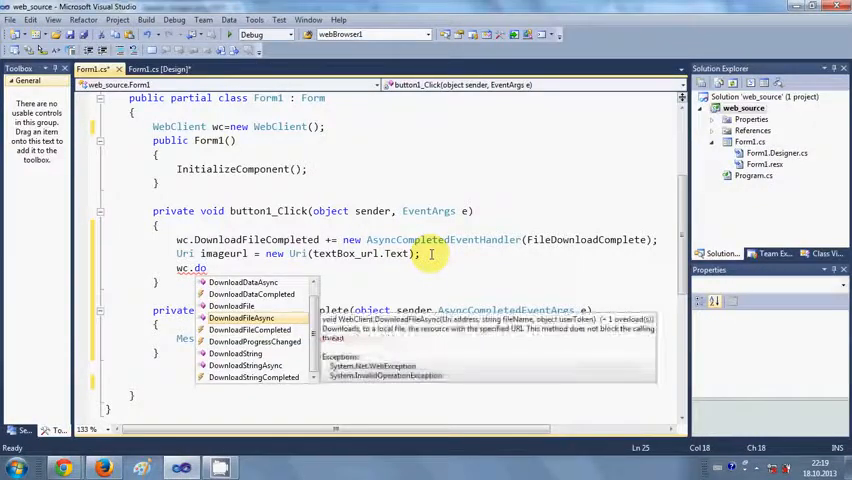
pyautogui.write('DownloadFileAsync();')
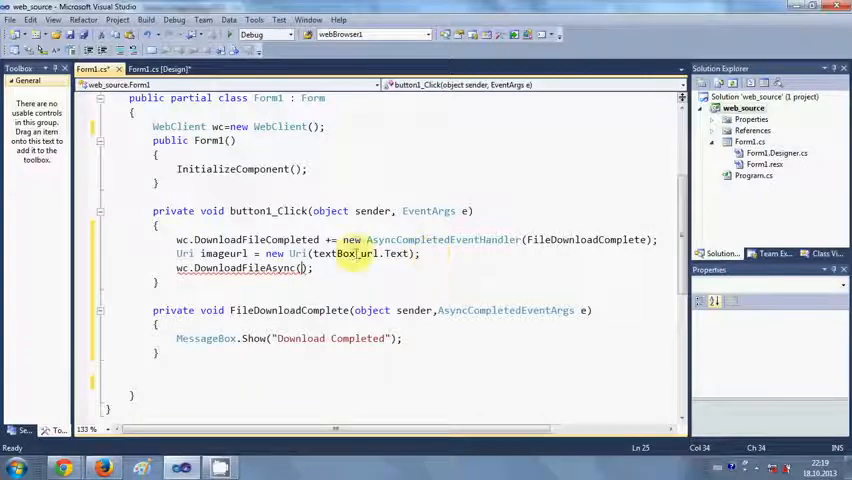
# - Pass imageurl and "MyDownloadedImage.png" to wc.DownloadFileAsync, finishing the download code
pyautogui.doubleClick(224, 252)
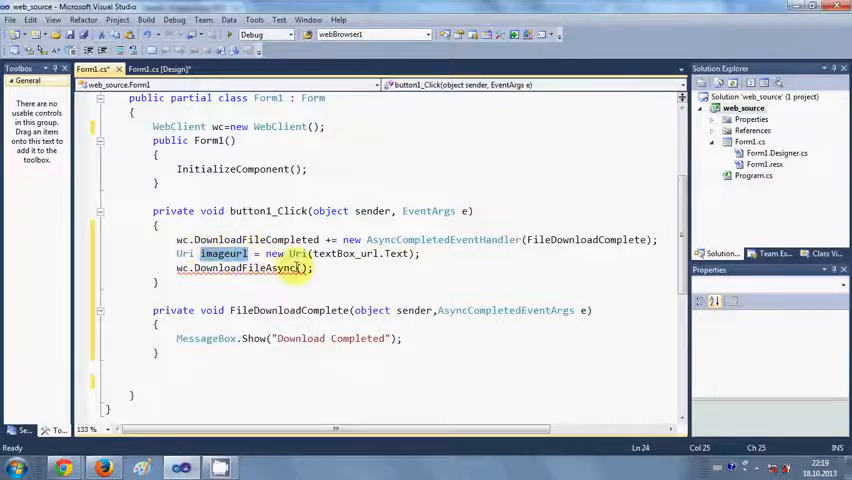
pyautogui.write('imageurl,')
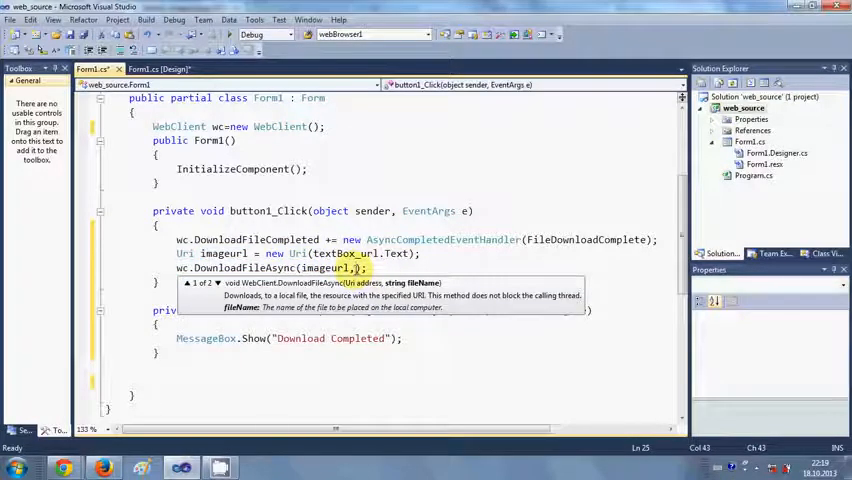
pyautogui.write('""')
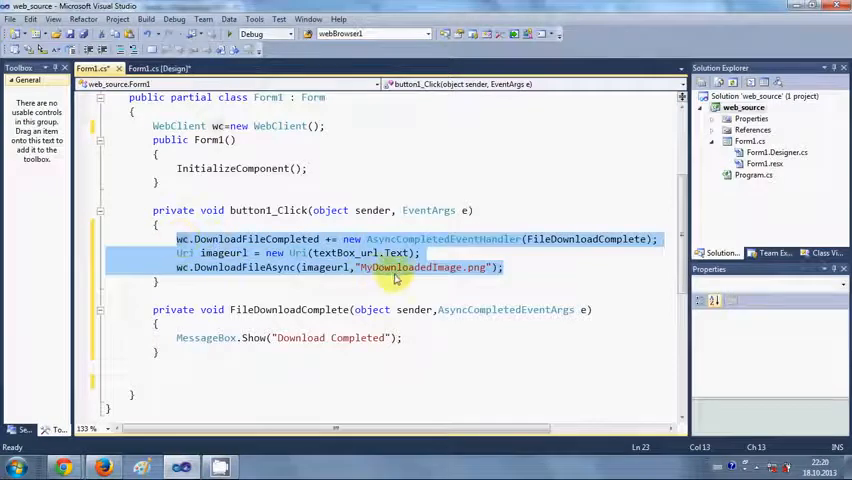
pyautogui.click(544, 264)
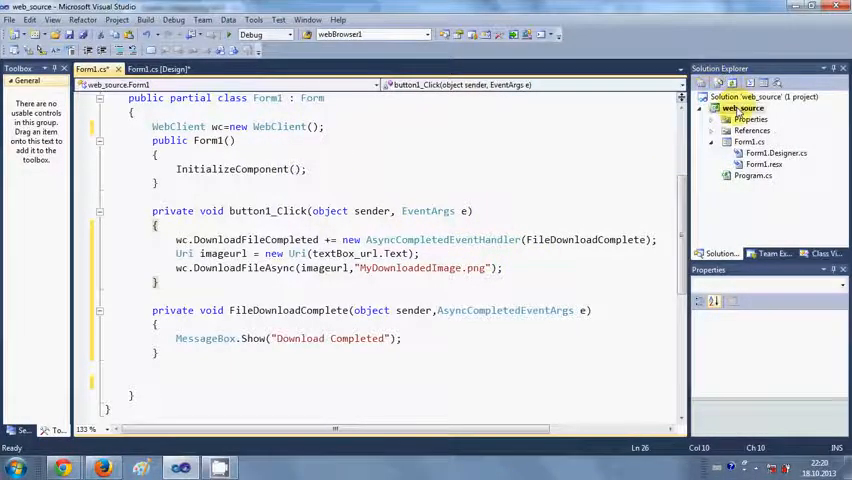
# - Open the web_source project folder in Windows Explorer and navigate into bin\Debug
pyautogui.rightClick(742, 108)
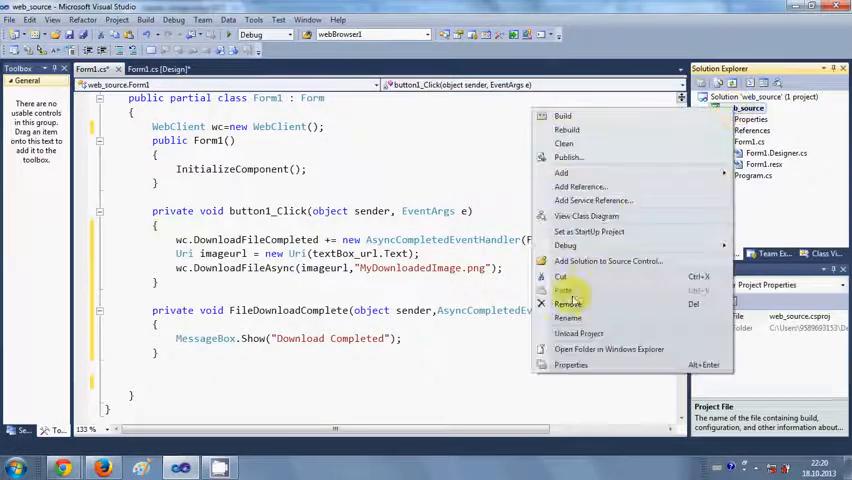
pyautogui.moveTo(608, 348)
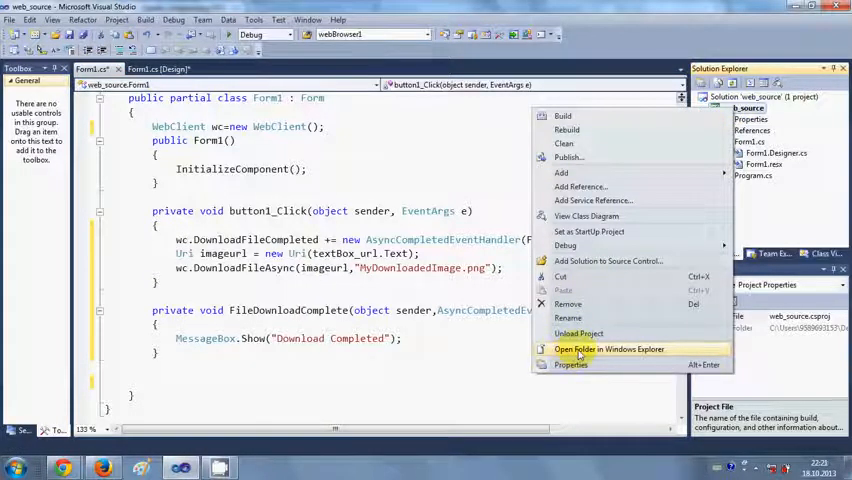
pyautogui.click(588, 350)
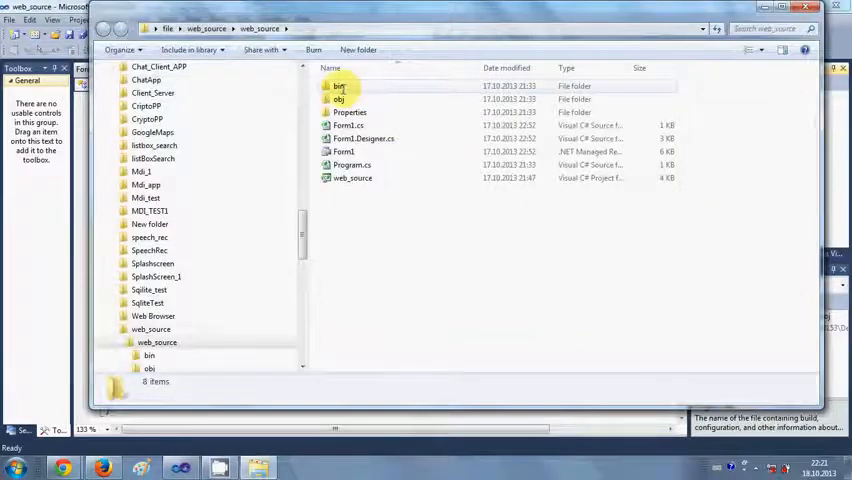
pyautogui.doubleClick(338, 84)
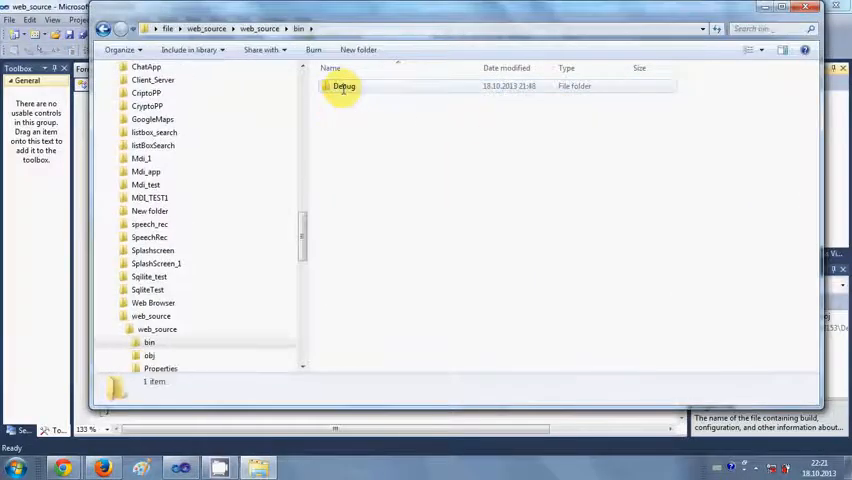
pyautogui.doubleClick(344, 86)
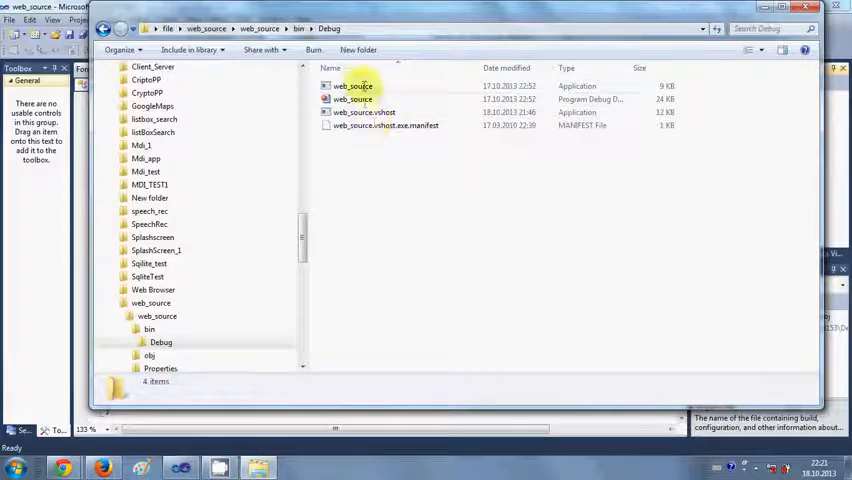
pyautogui.moveTo(544, 196)
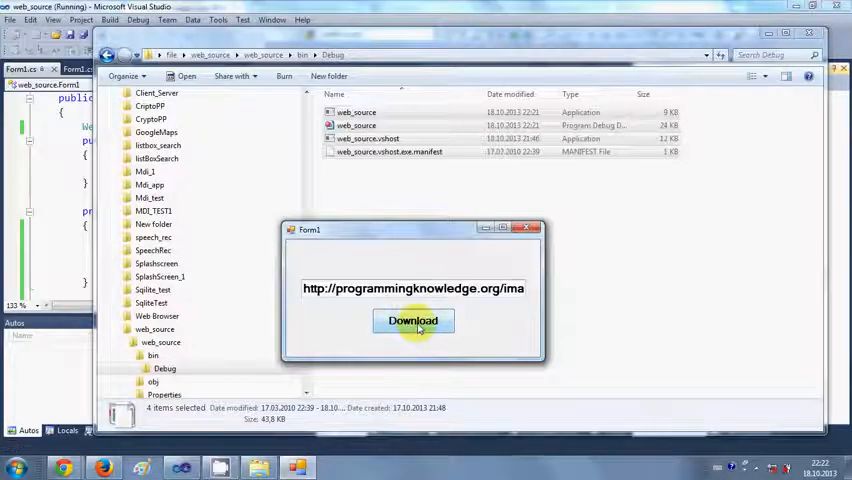
# - Download the pasted URL in the running app, dismiss 'Download Completed', and select MyDownloadedImage in Debug
pyautogui.click(412, 320)
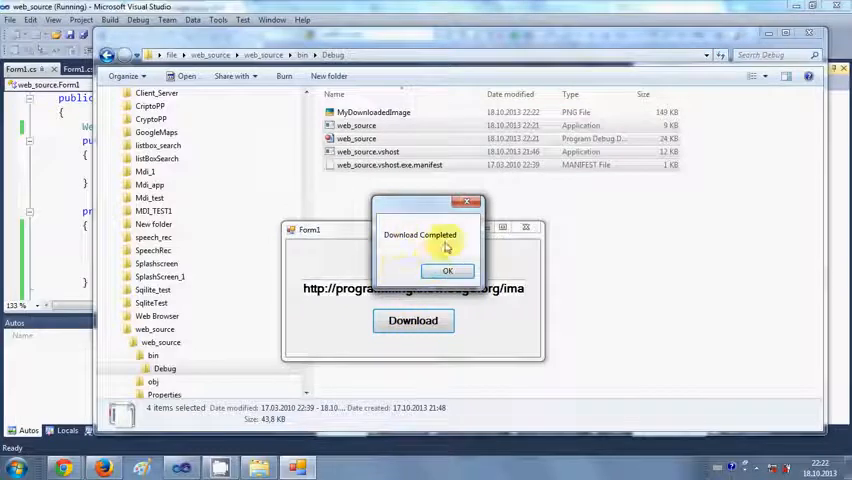
pyautogui.click(448, 270)
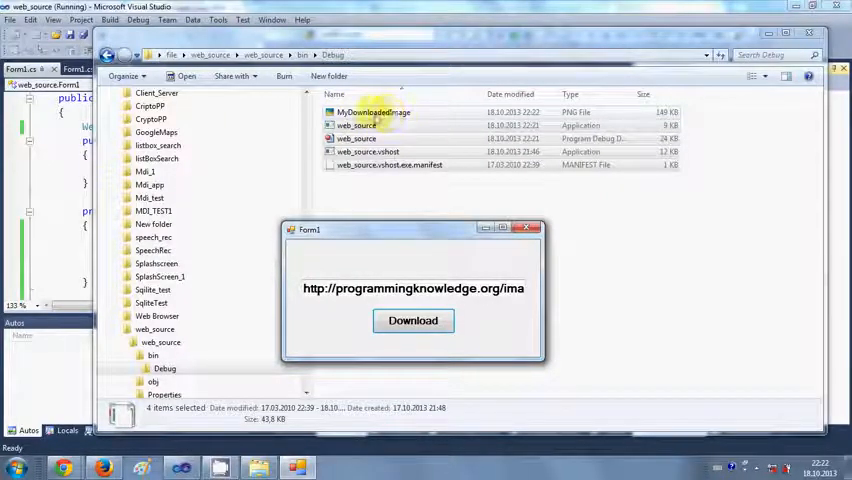
pyautogui.click(376, 112)
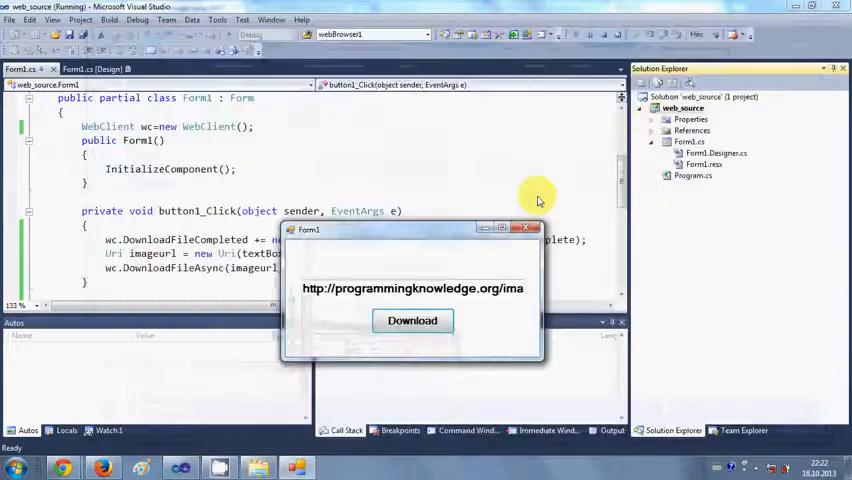
pyautogui.moveTo(522, 260)
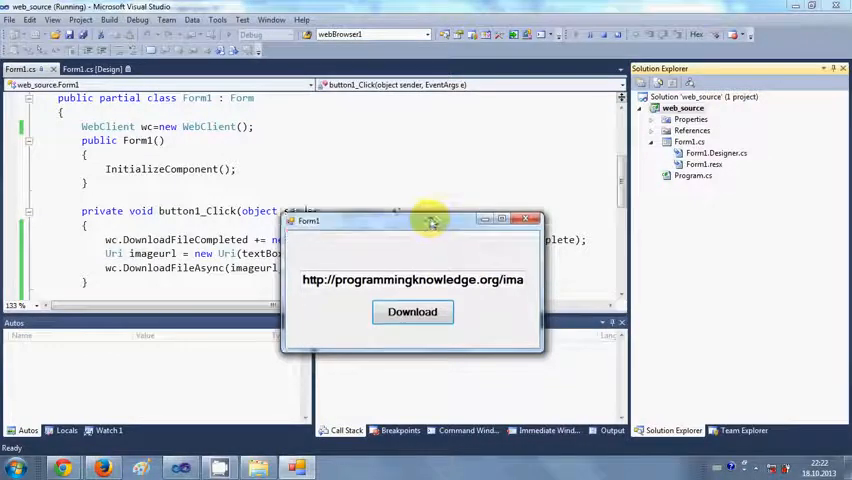
# - Move the running Form1 window aside and close it to stop debugging
pyautogui.moveTo(432, 222); pyautogui.dragTo(418, 156)
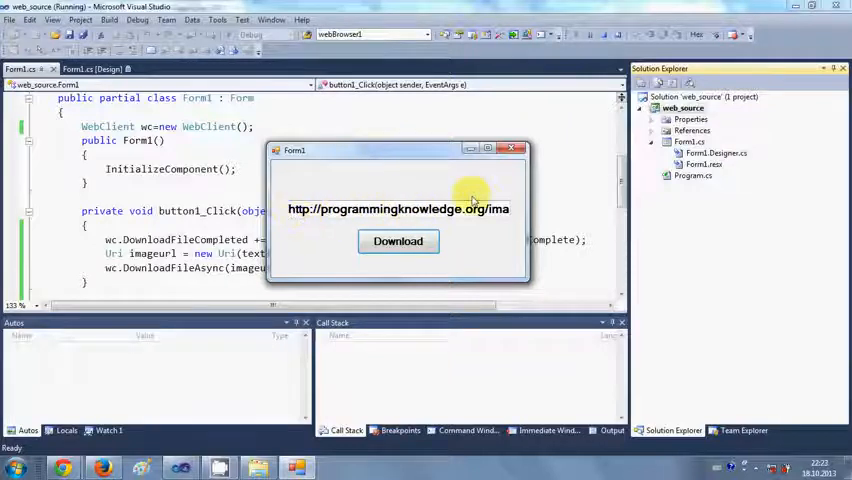
pyautogui.click(512, 148)
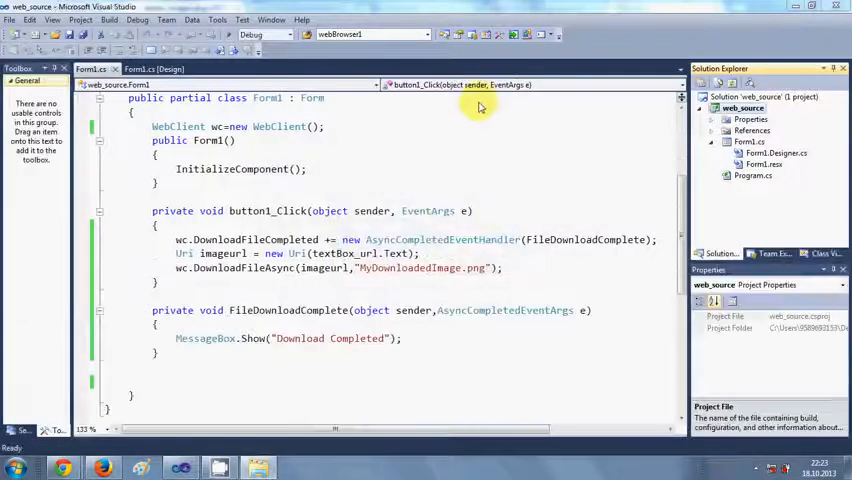